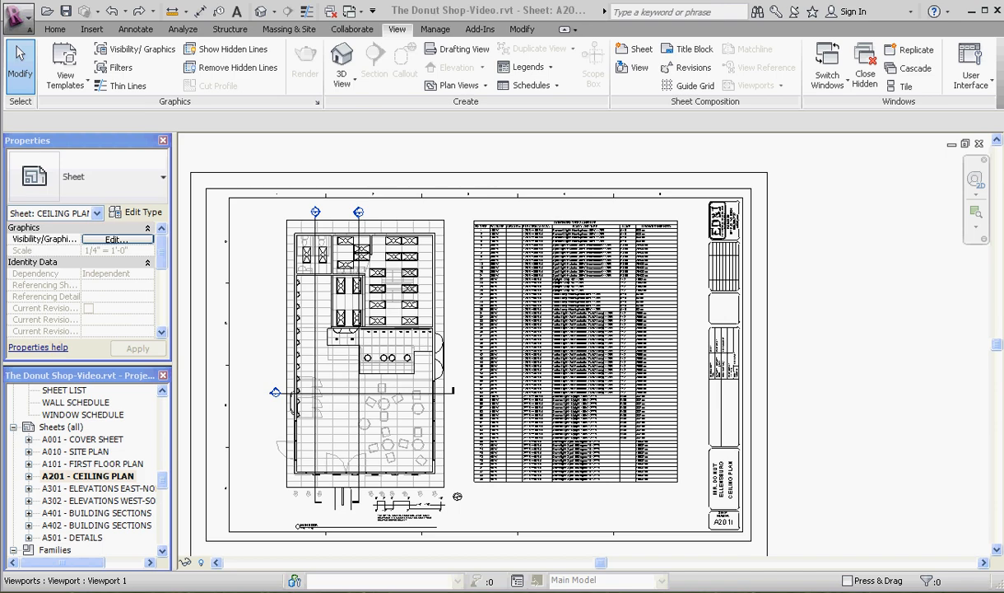
mouse_move(683, 389)
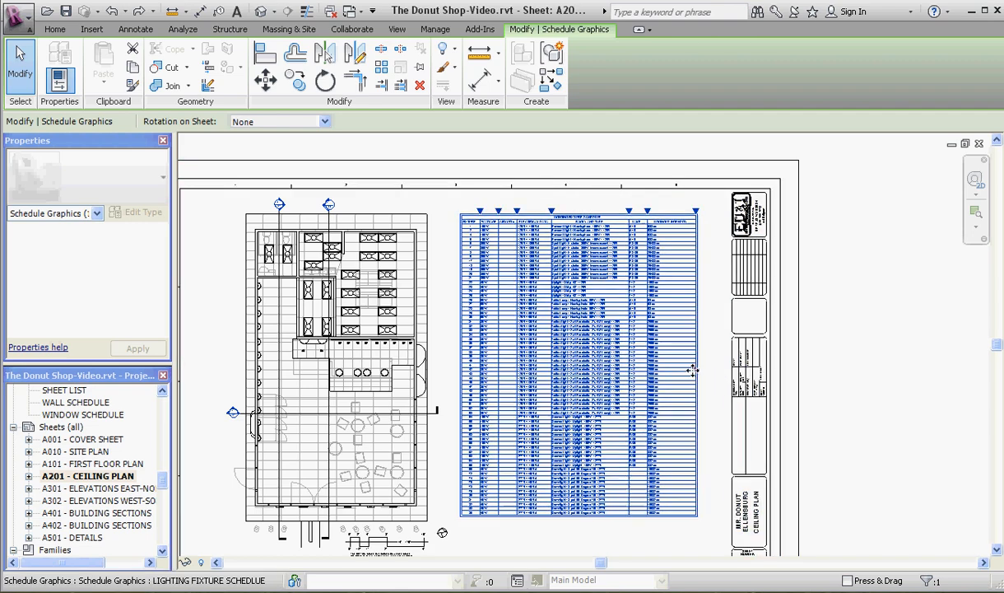
mouse_move(695, 372)
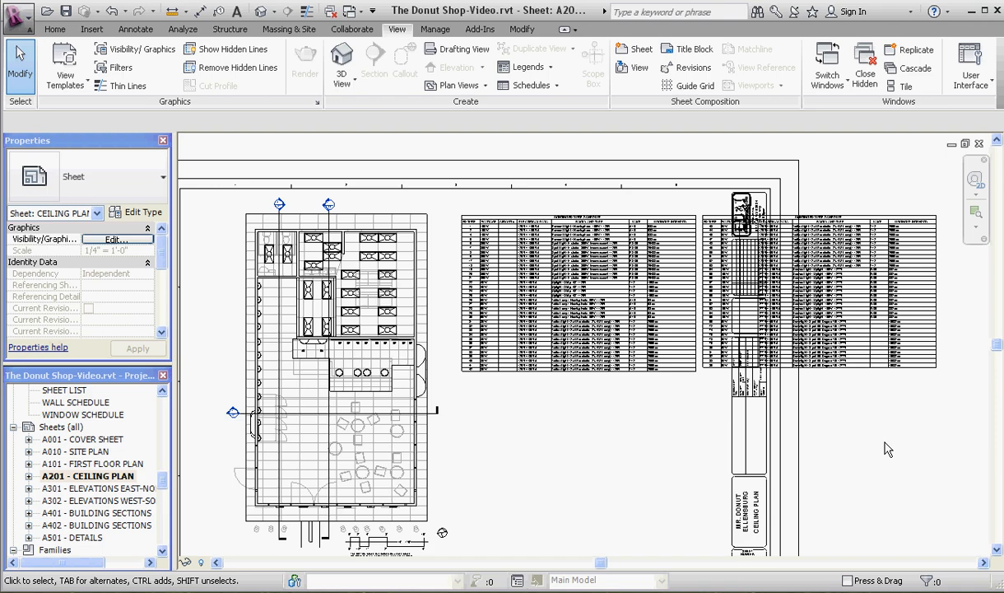
Select the split lighting fixture schedule on sheet A201 to adjust its parts
left_click(848, 222)
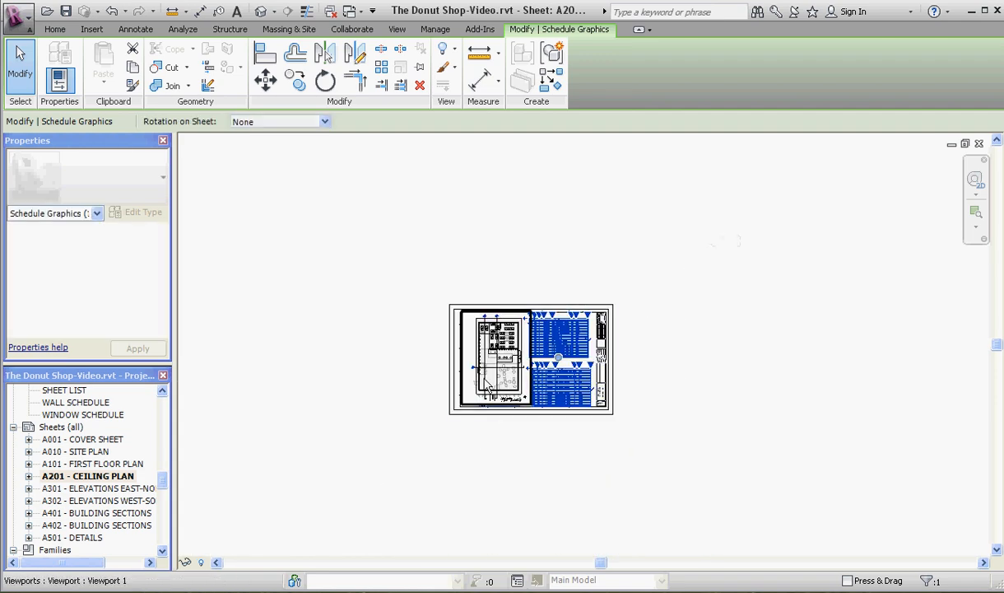
left_click(397, 28)
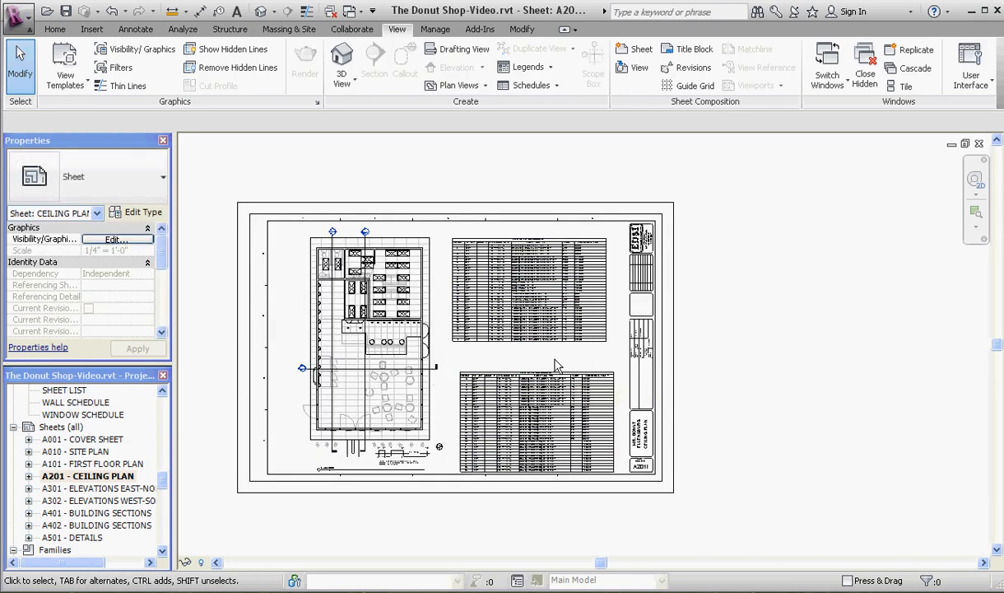
left_click(531, 288)
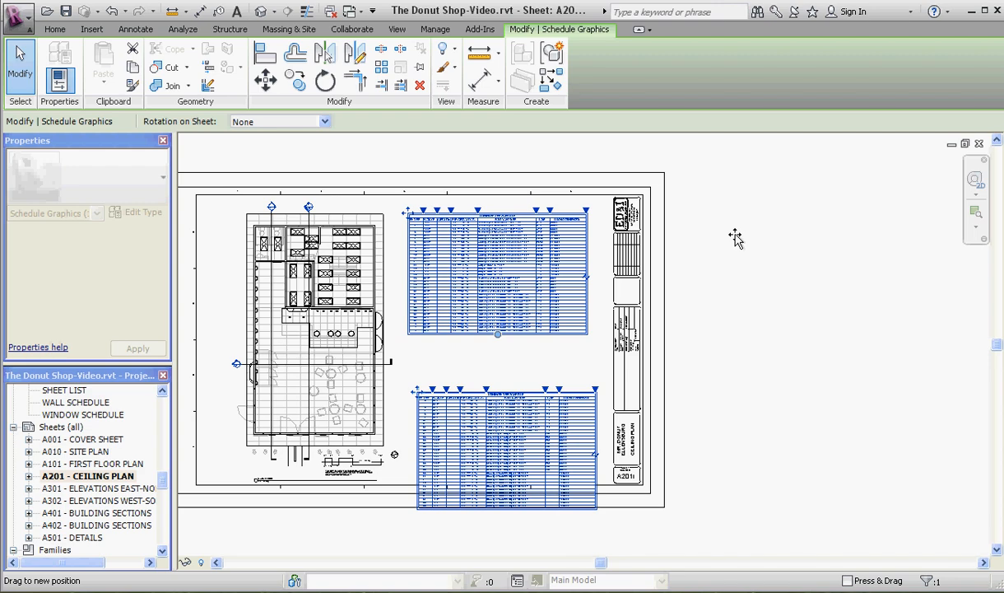
Drag the lower lighting fixture schedule part onto the upper part to merge them
left_click_drag(497, 275, 825, 288)
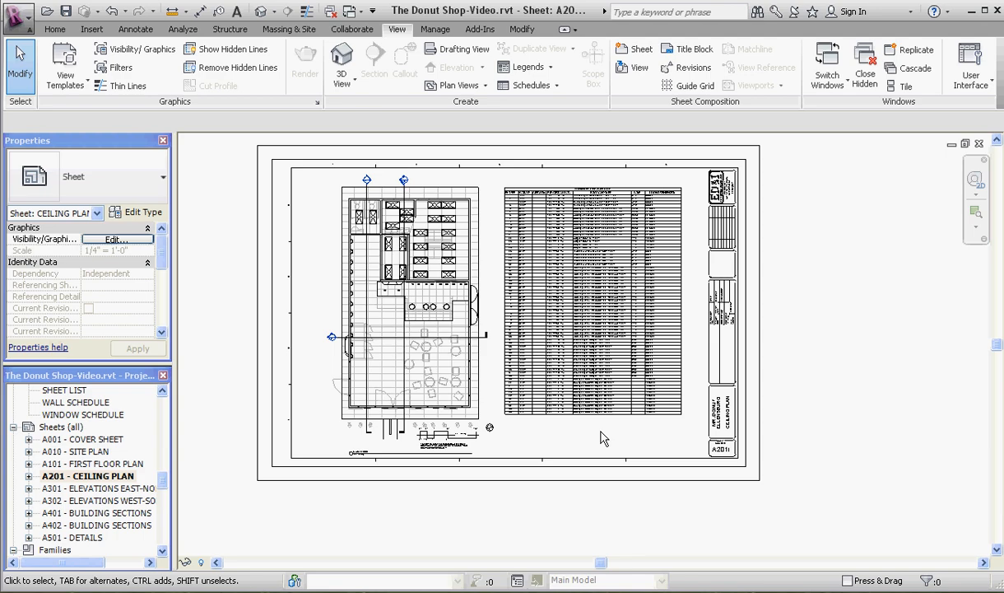
mouse_move(780, 285)
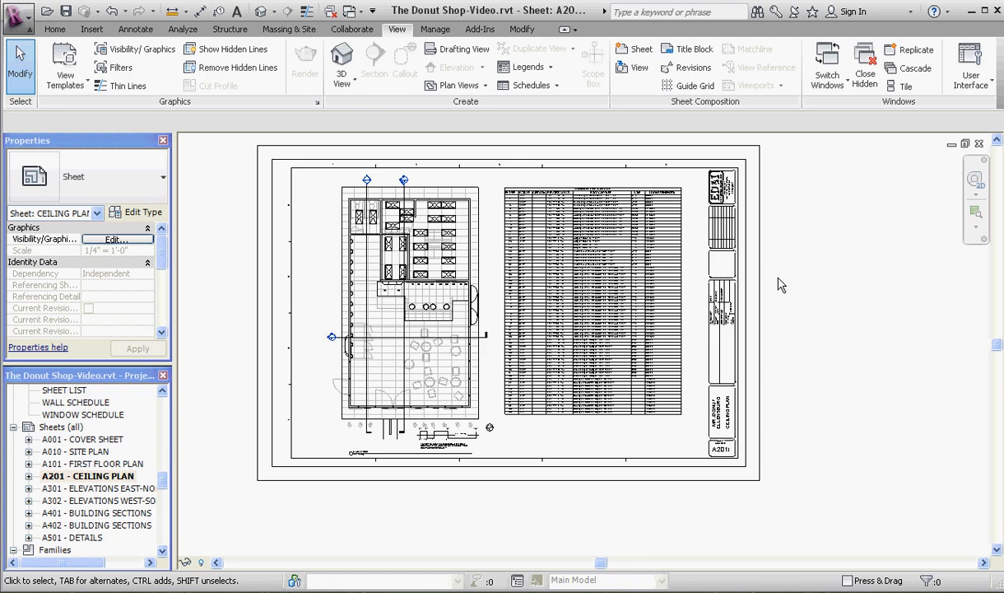